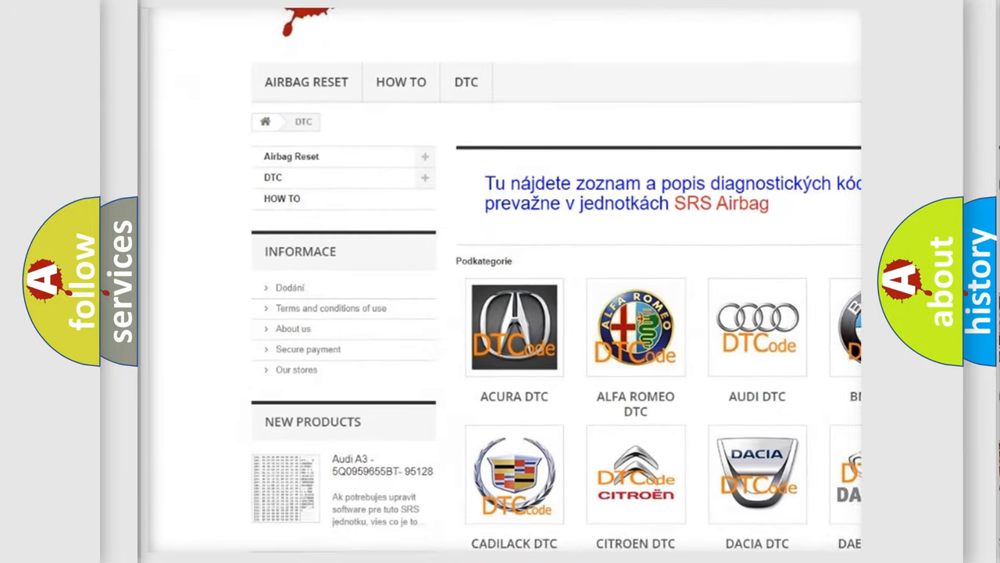
scroll(down, 3)
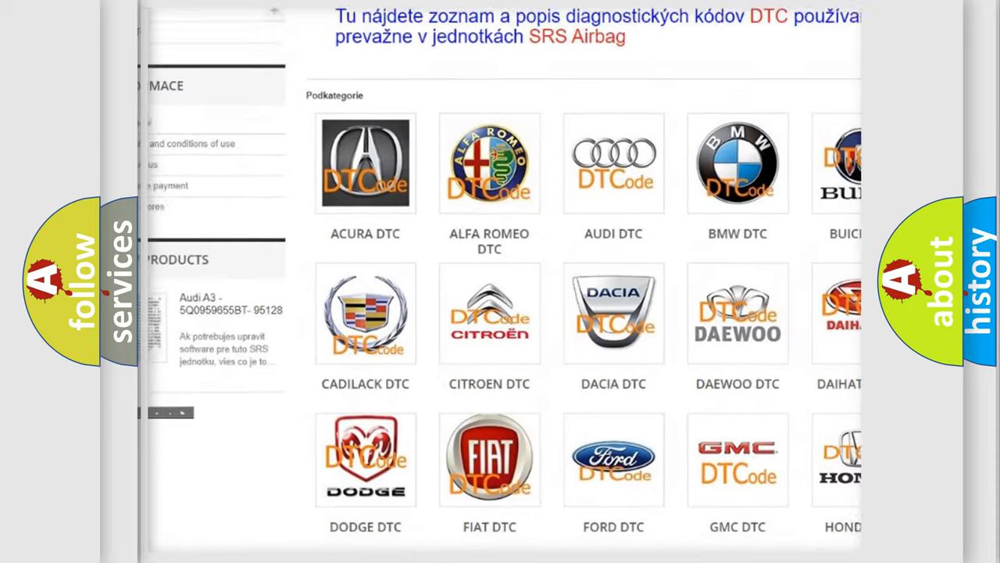
scroll(down, 3)
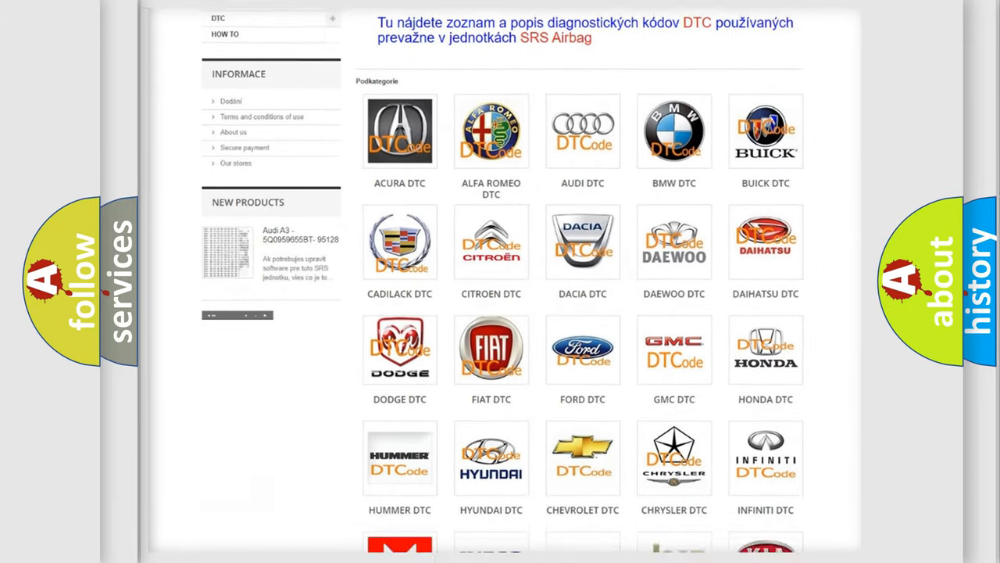
scroll(down, 3)
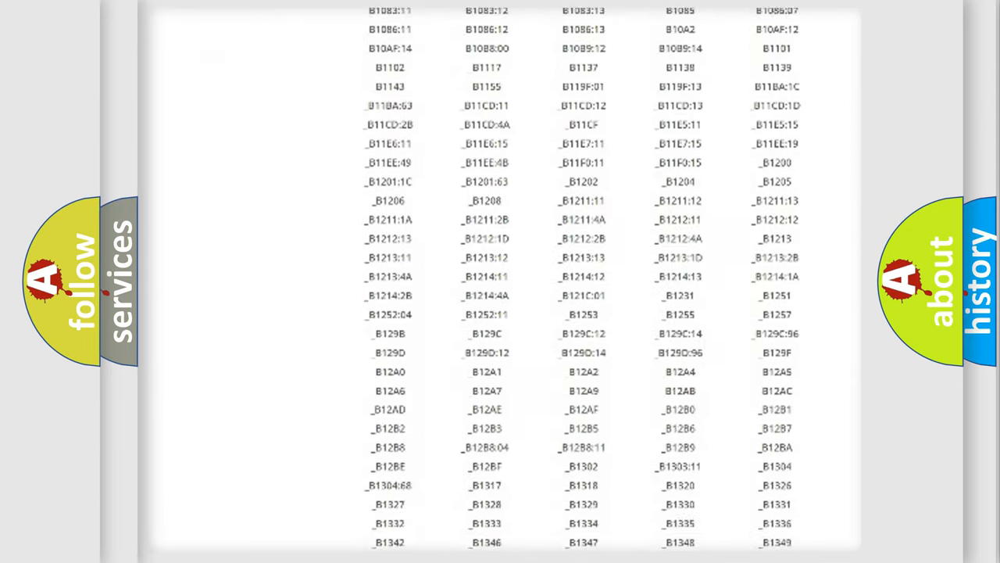
scroll(down, 3)
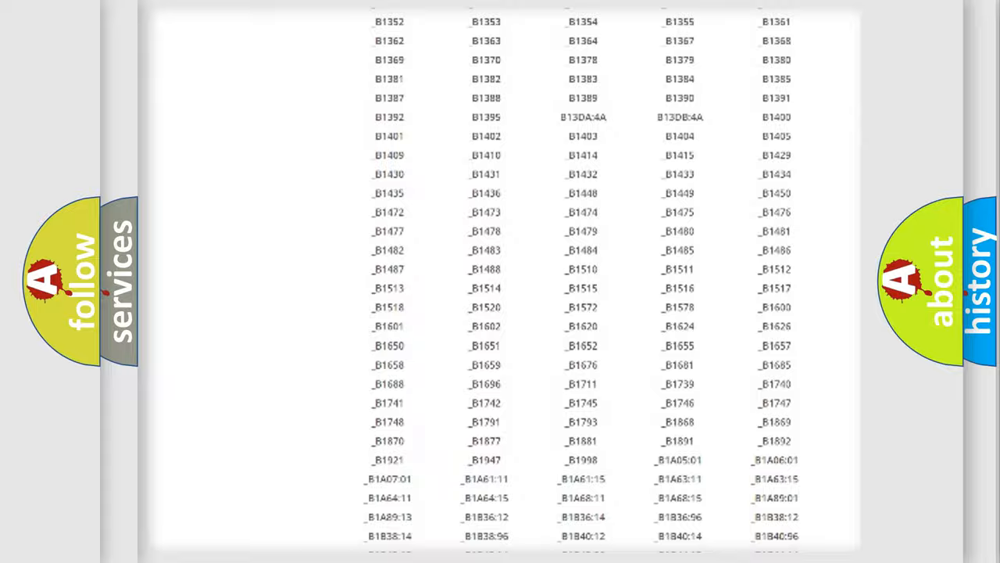